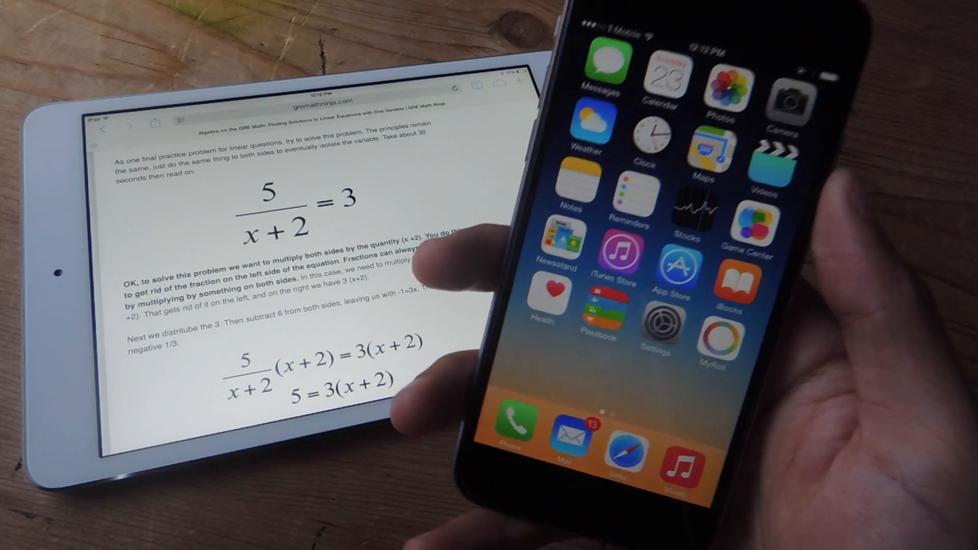
Advance the solution through x+2=5/3 and x=5/3-2 to the final answer x=-1/3
scroll(left, 3)
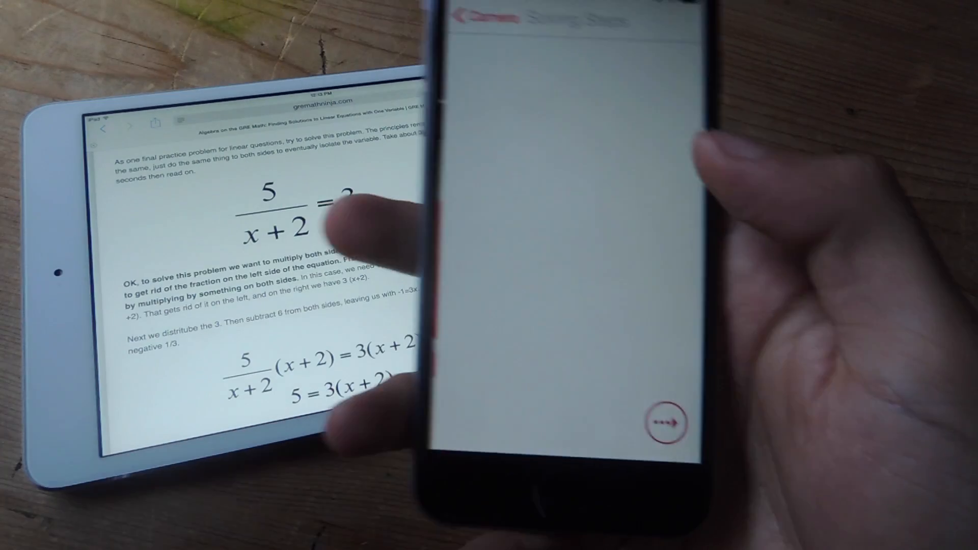
click(669, 425)
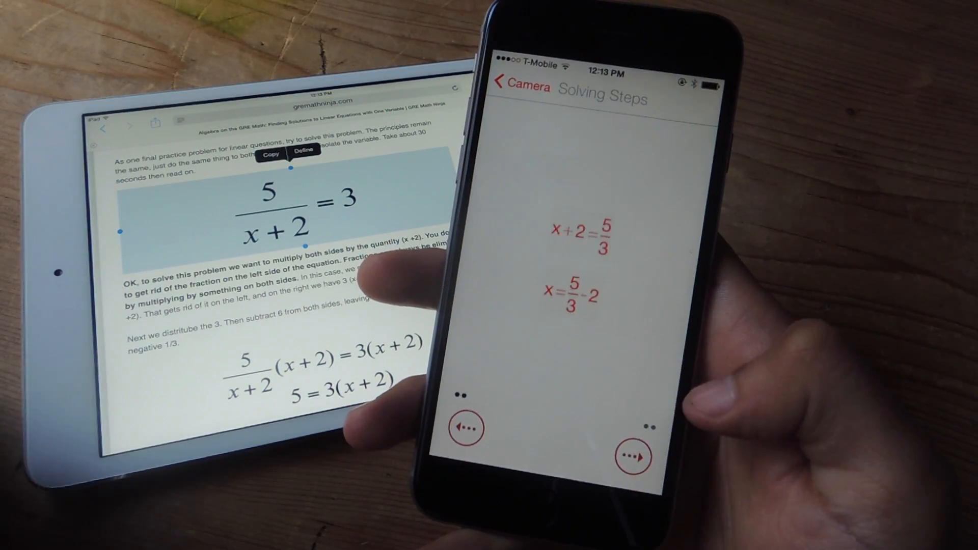
click(633, 456)
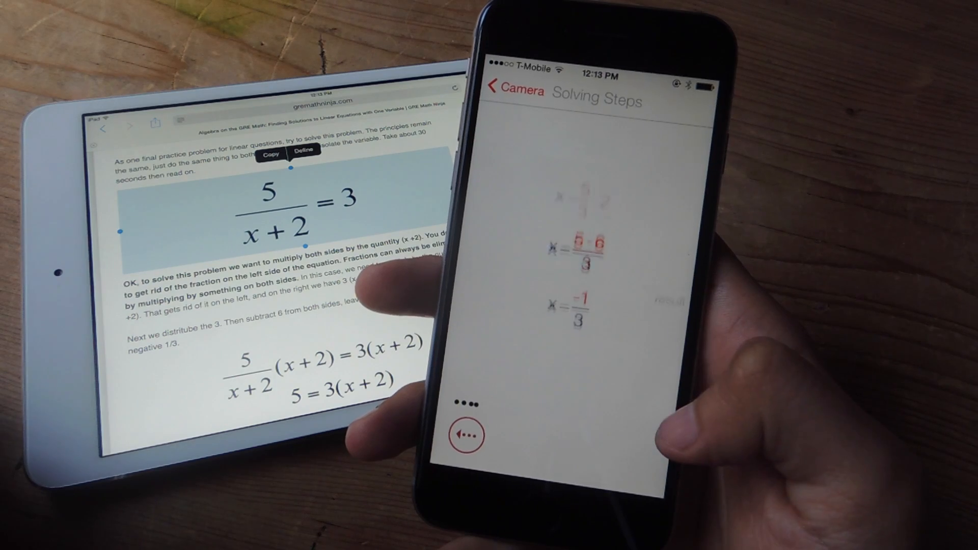